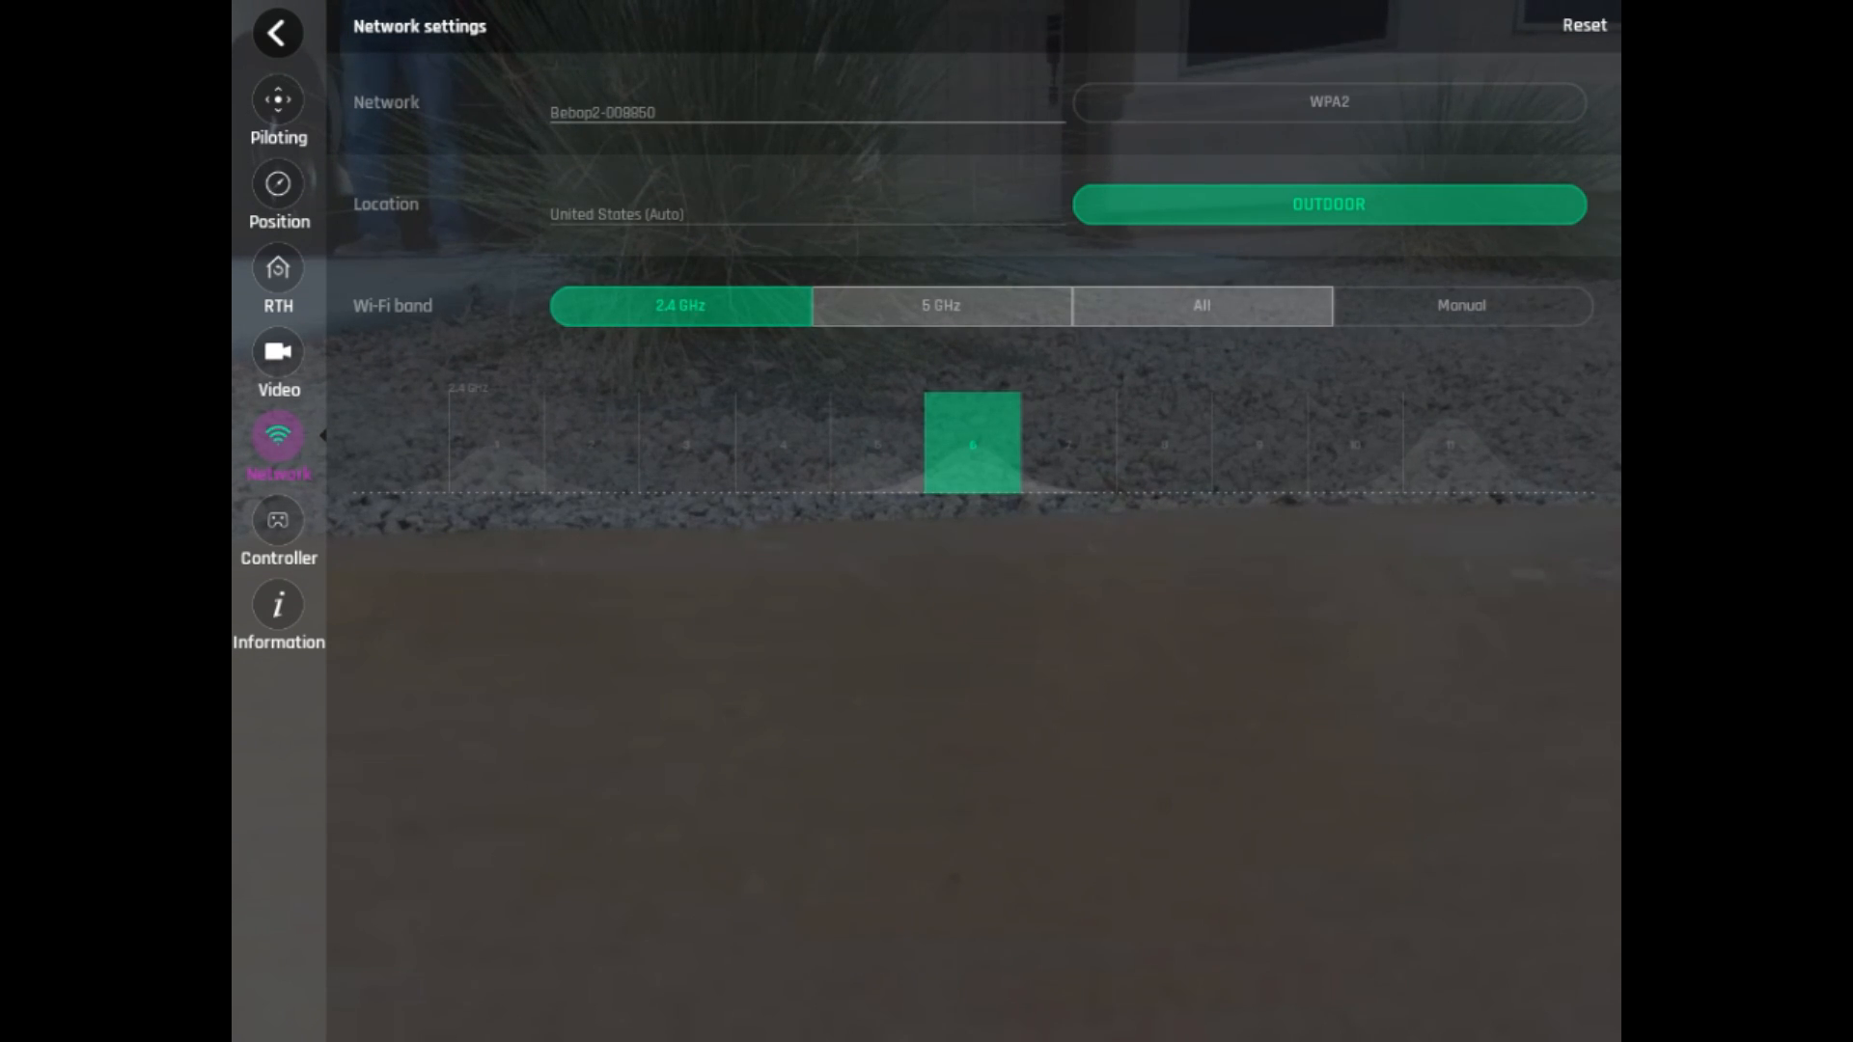
- Switch the Wi-Fi band from 2.4 GHz to Manual channel selection in Network settings
left_click(1461, 307)
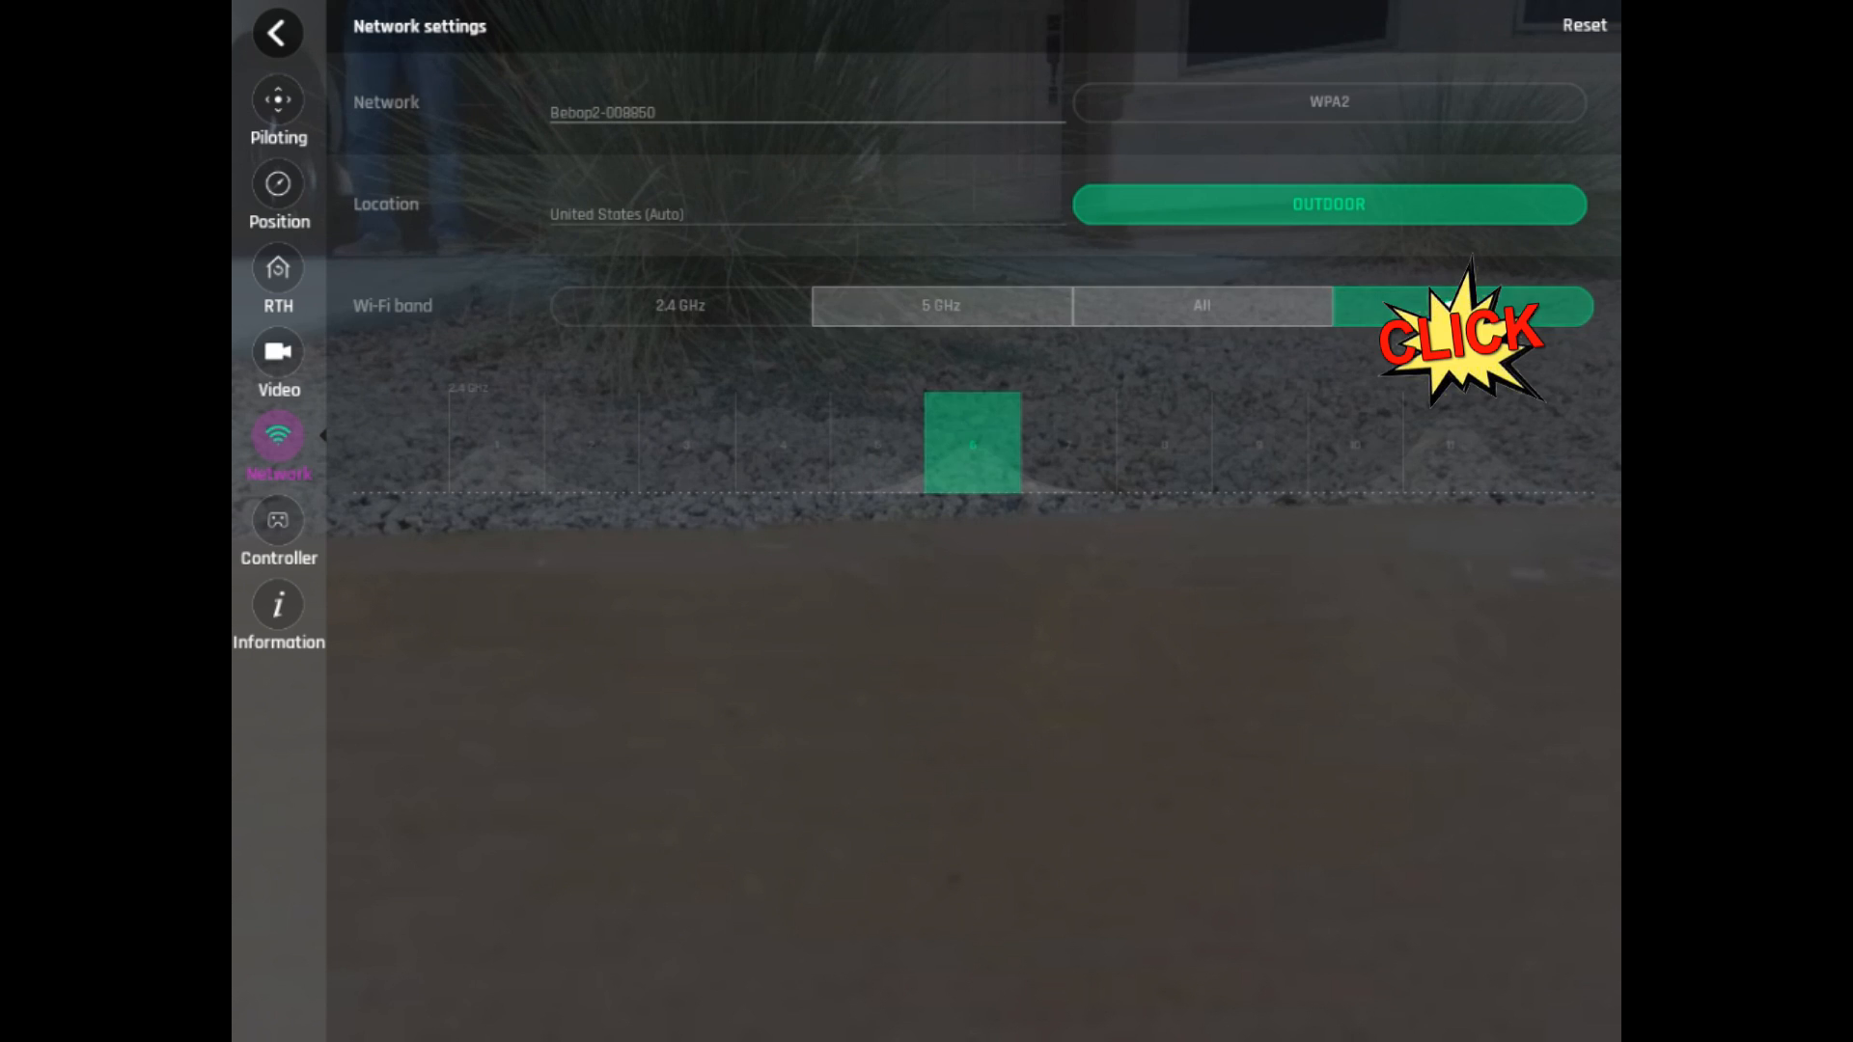
left_click(1461, 305)
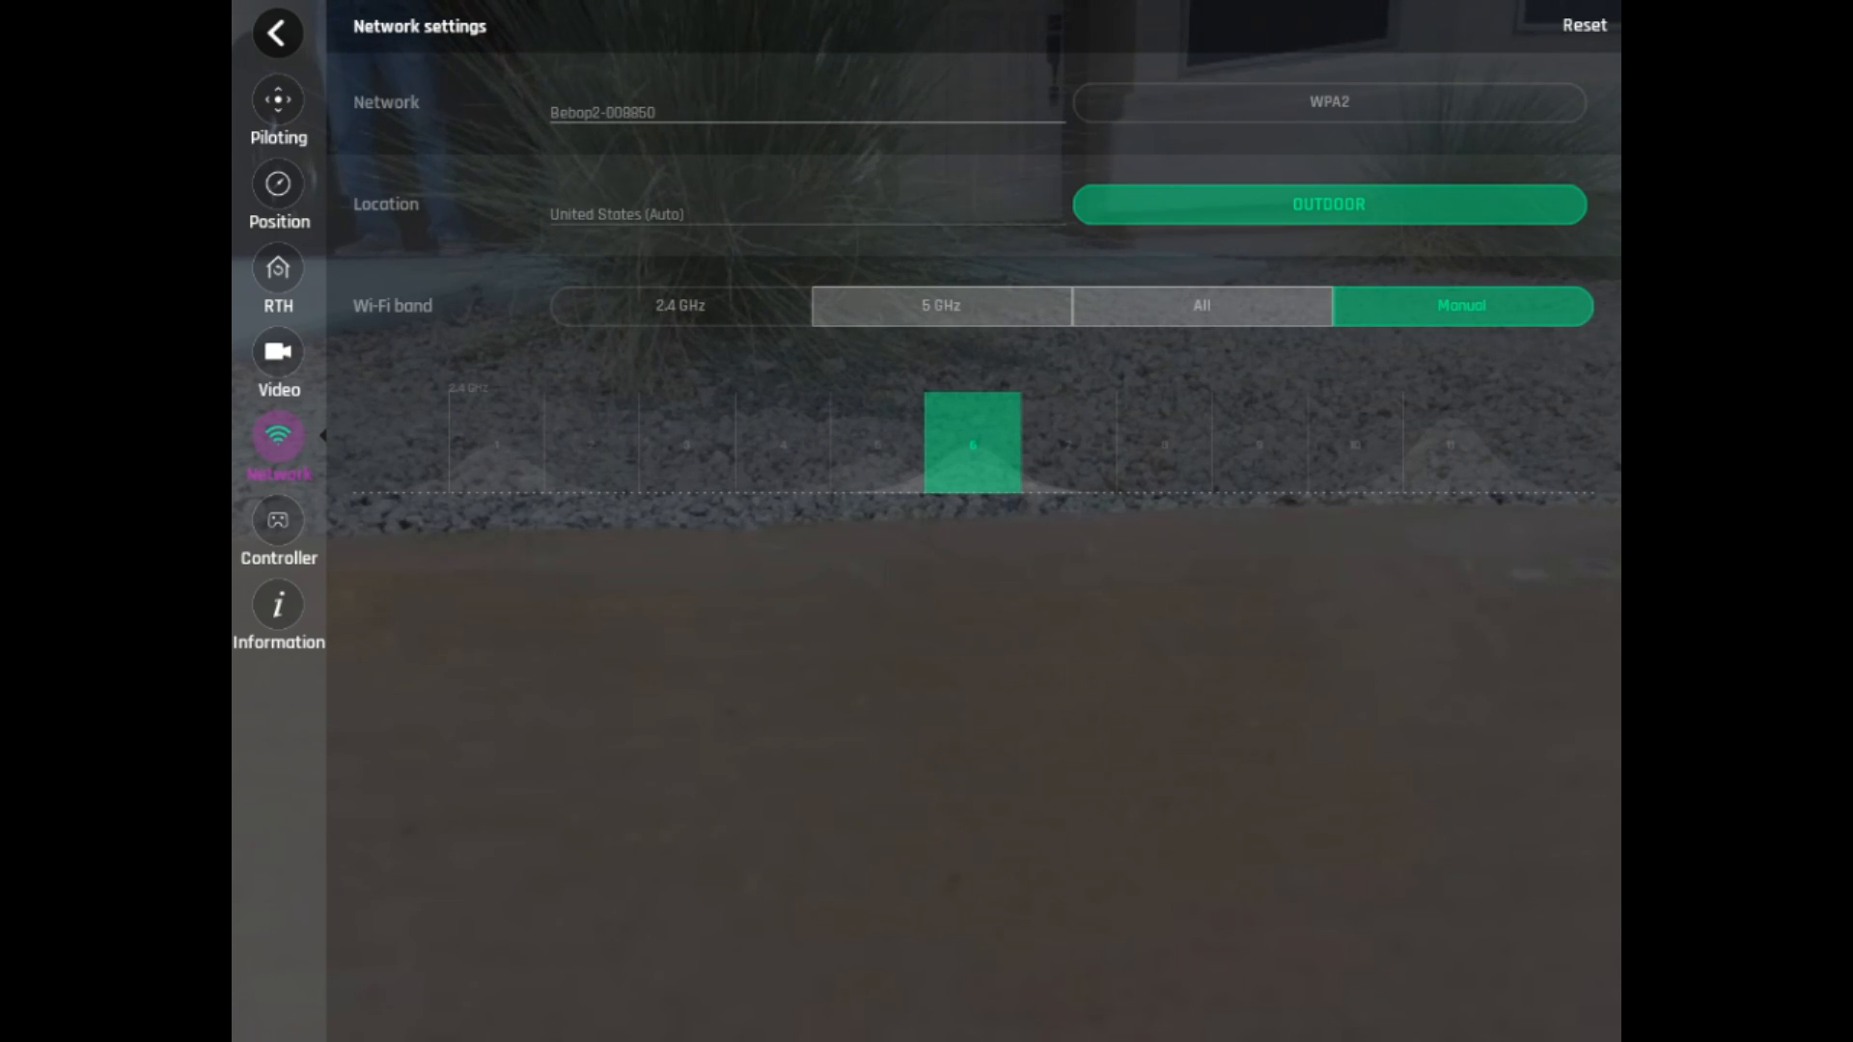